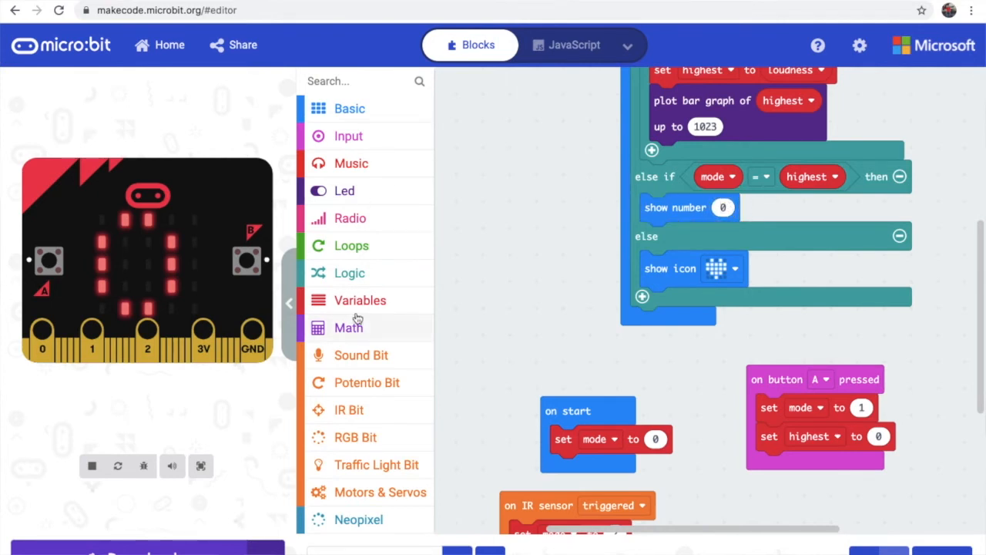
Make the else-if branch test mode = 2 and show the highest variable as the number
{"action": "left_click", "coordinate": [360, 299]}
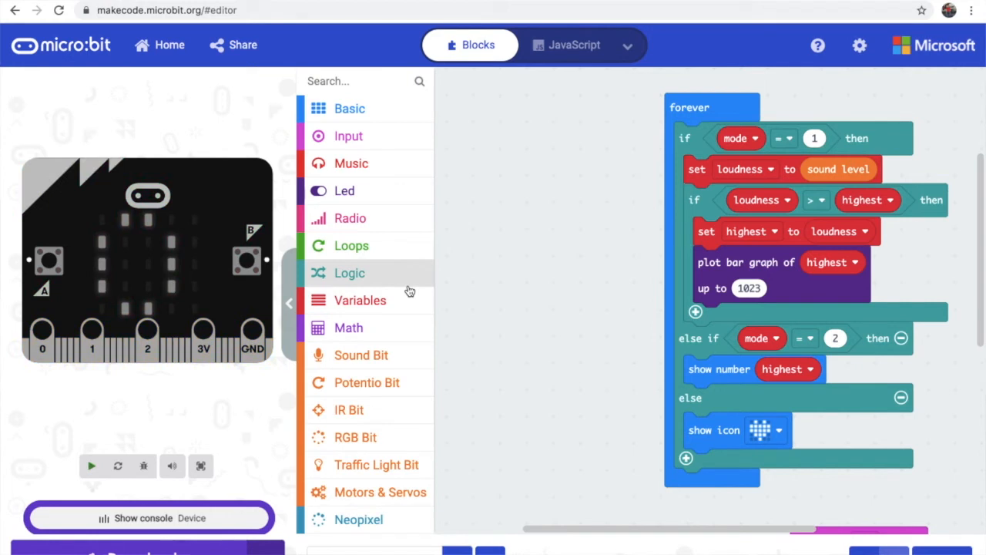
{"action": "left_click", "coordinate": [91, 466]}
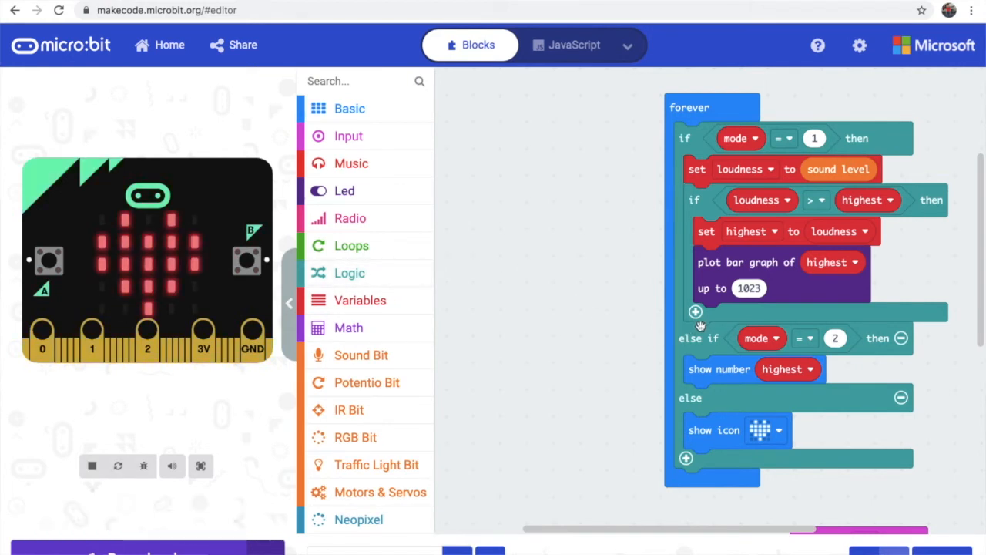
{"action": "mouse_move", "coordinate": [717, 224]}
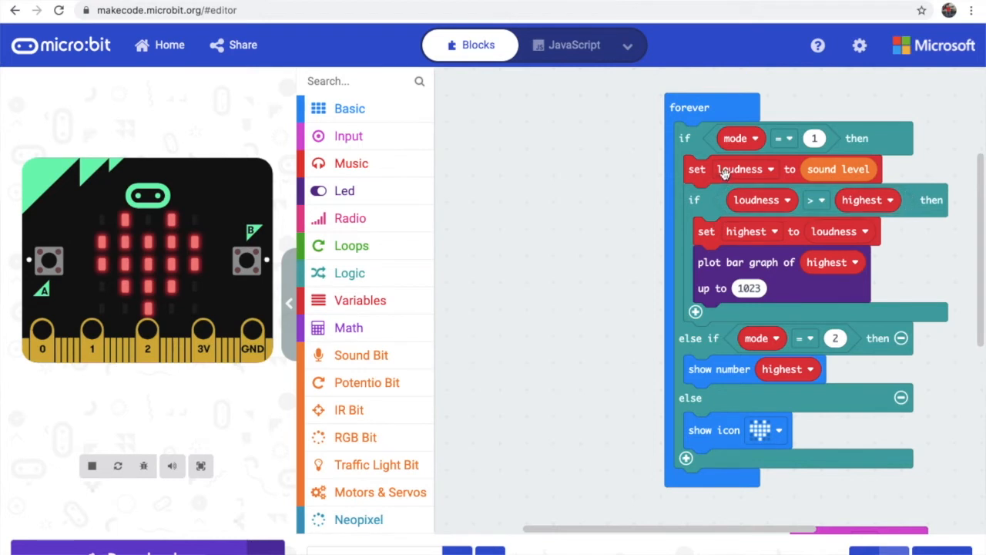
{"action": "mouse_move", "coordinate": [682, 169]}
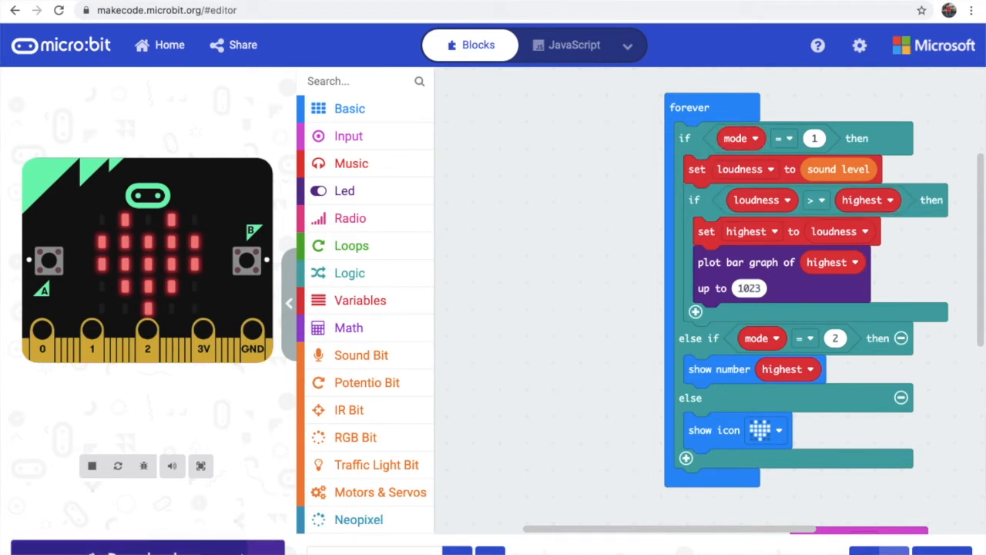
Show the device console under the simulator, graphing logged loudness values up to 997
{"action": "left_click", "coordinate": [90, 465]}
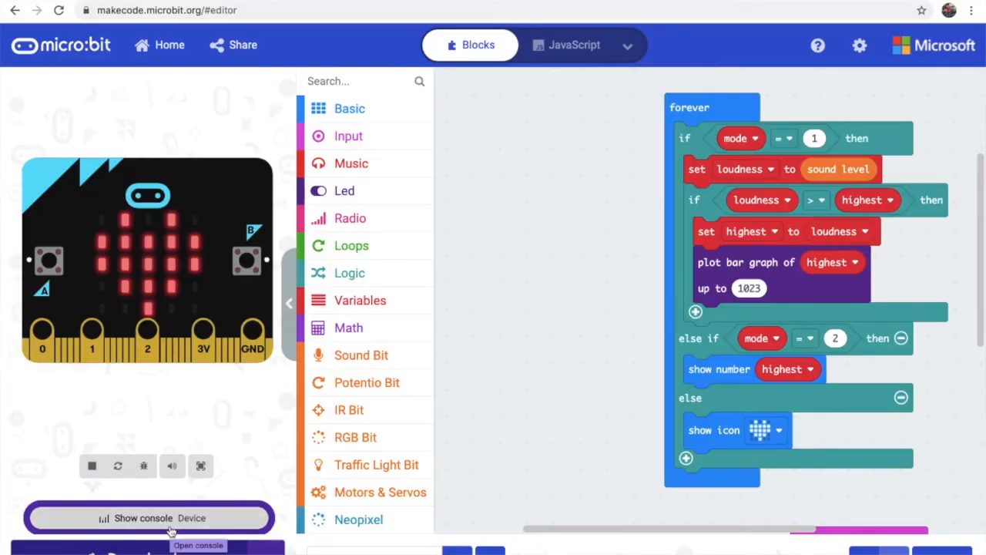
{"action": "left_click", "coordinate": [148, 518]}
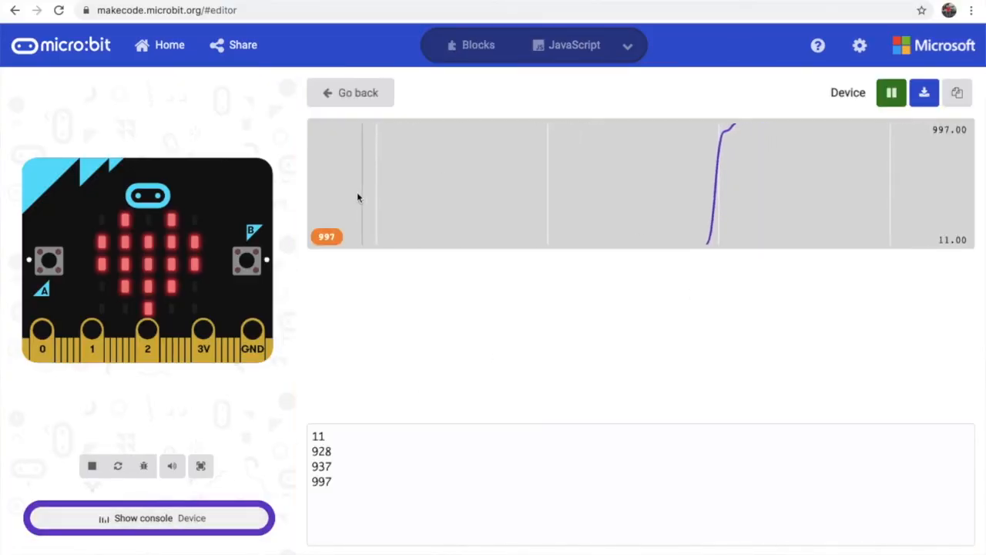